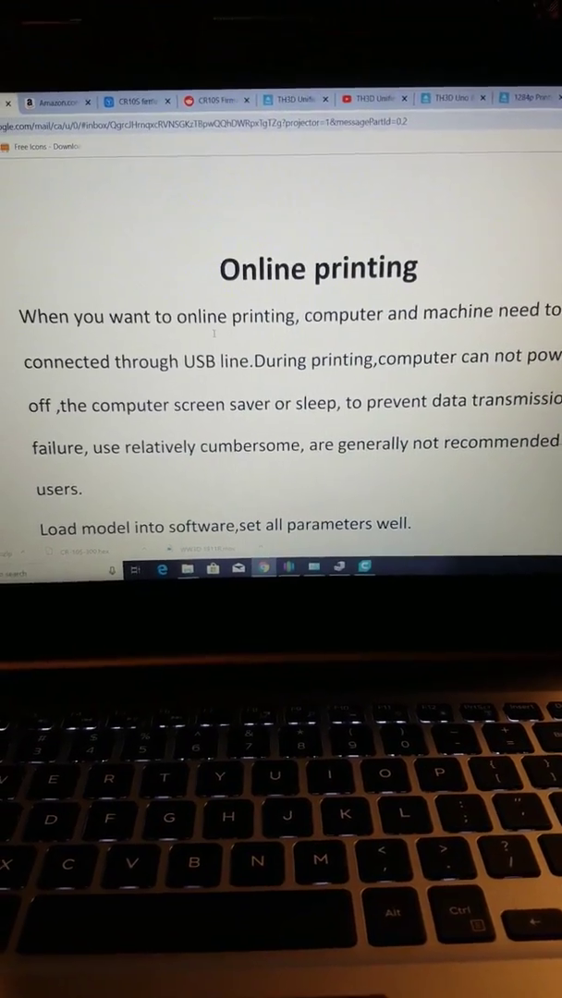
Step: Scroll the PDF's Online printing section down to the manual driver installation steps
scroll("down", 3)
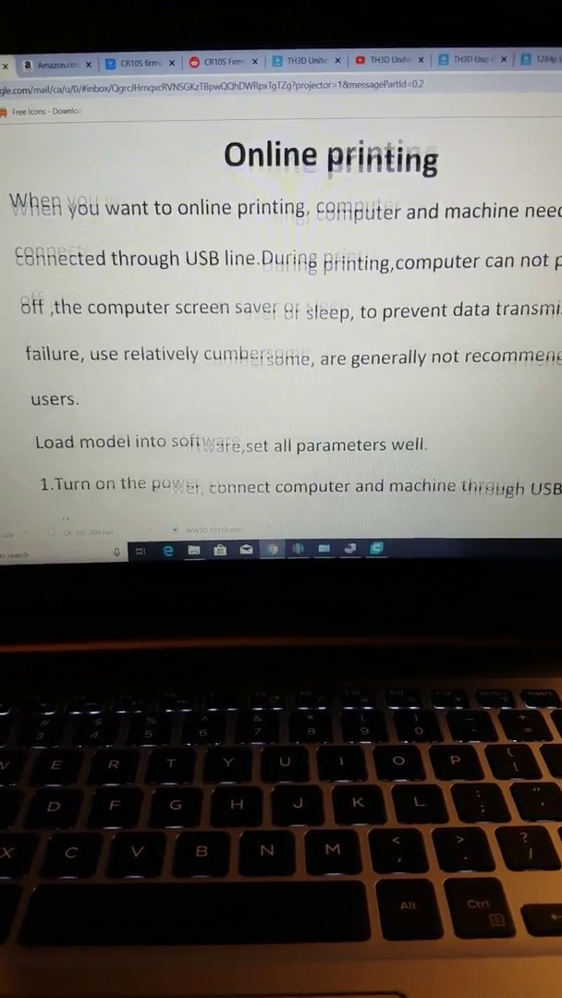
scroll("down", 3)
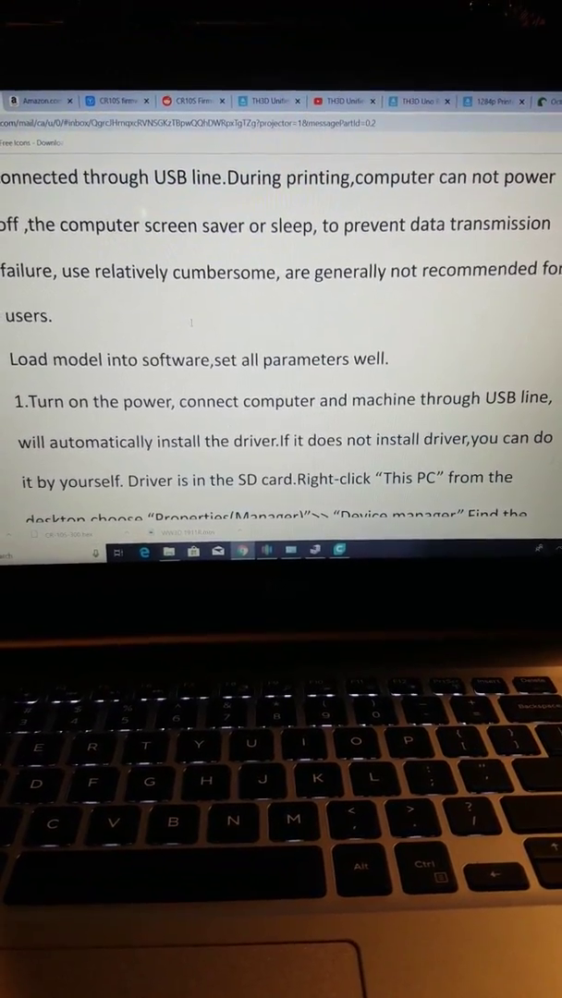
scroll("down", 3)
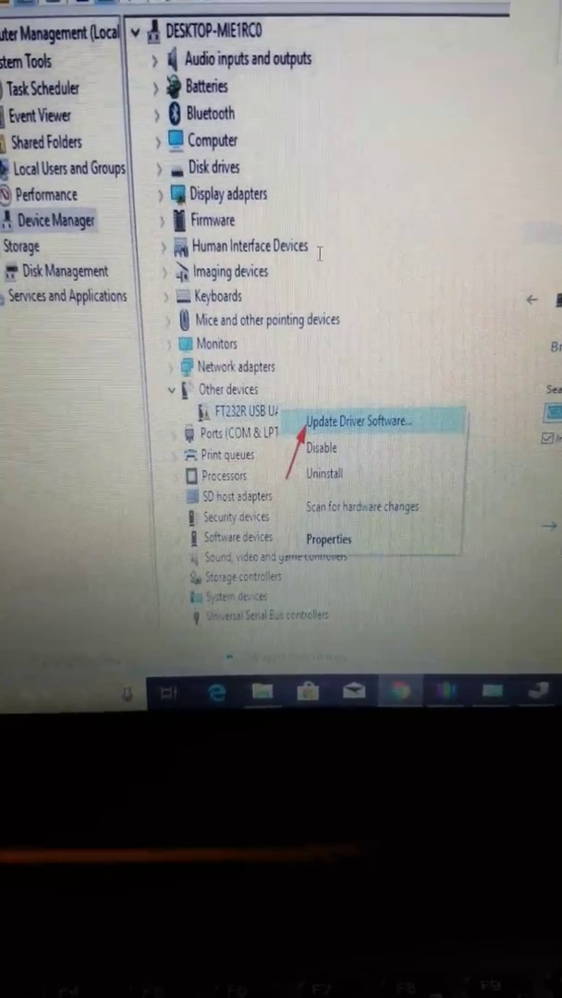
Step: Bring up the Properties dialog for the FTDI USB device listed as COM3
left_click(360, 421)
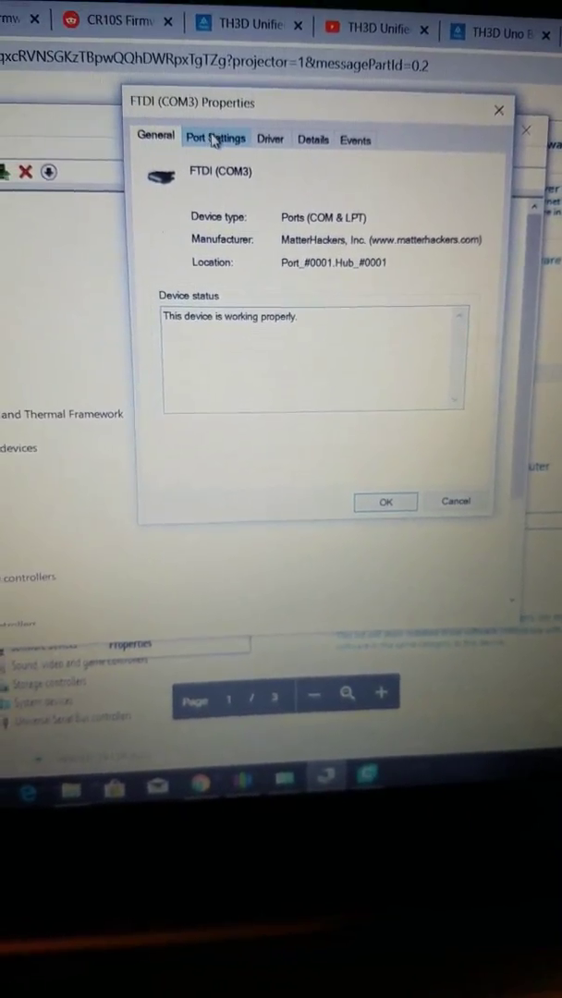
Step: Begin a driver update for FTDI (COM3) using 'Browse my computer' pointed at the CR10driver folder
left_click(296, 128)
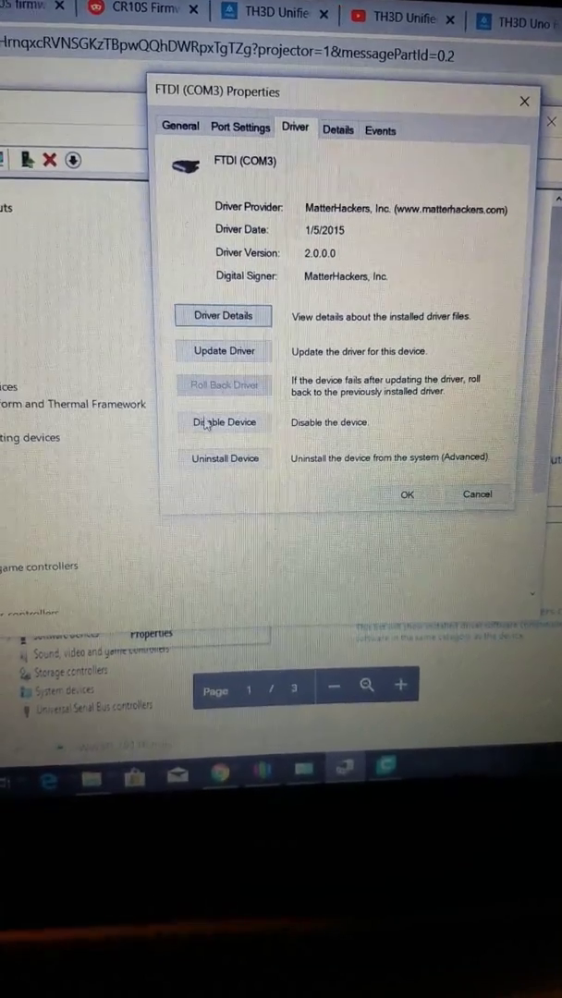
left_click(222, 351)
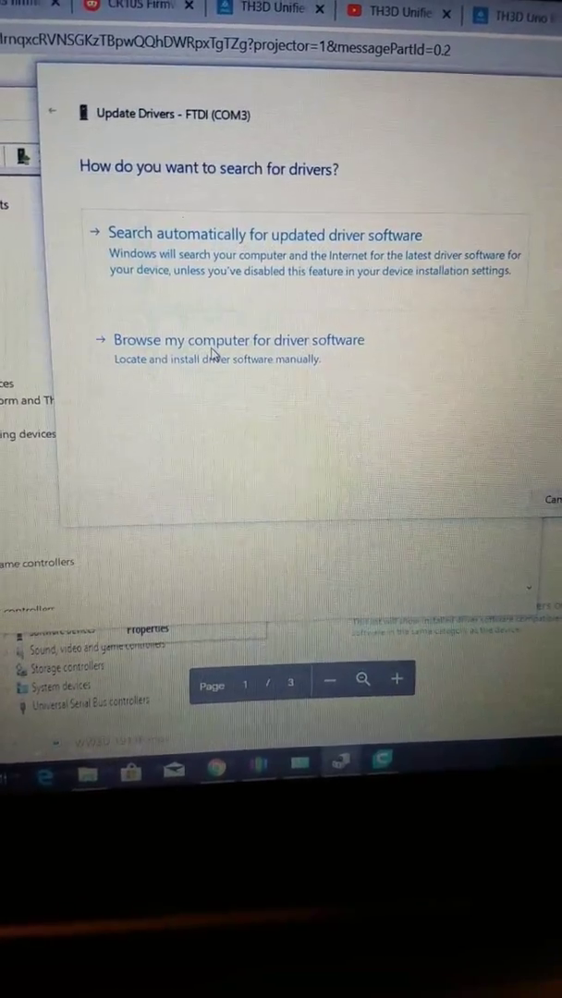
left_click(236, 340)
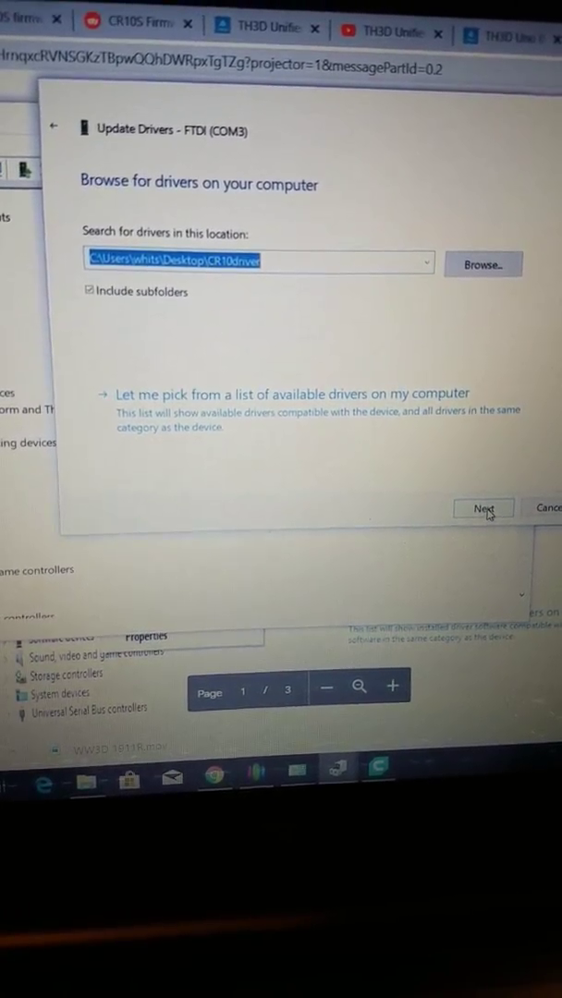
Step: Search the CR10driver folder for a driver, then acknowledge the Management Console open-dialogs warning
left_click(482, 506)
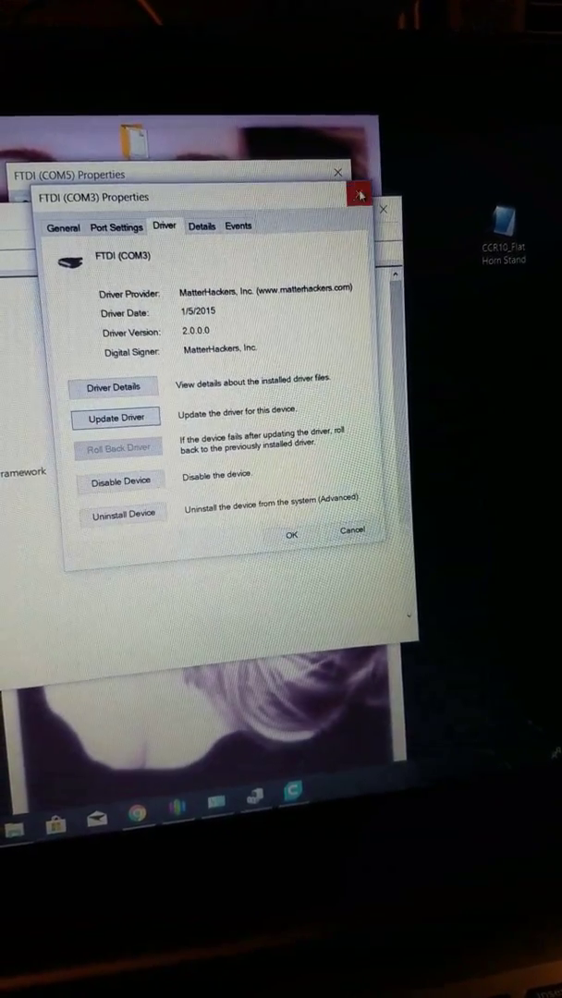
left_click(358, 195)
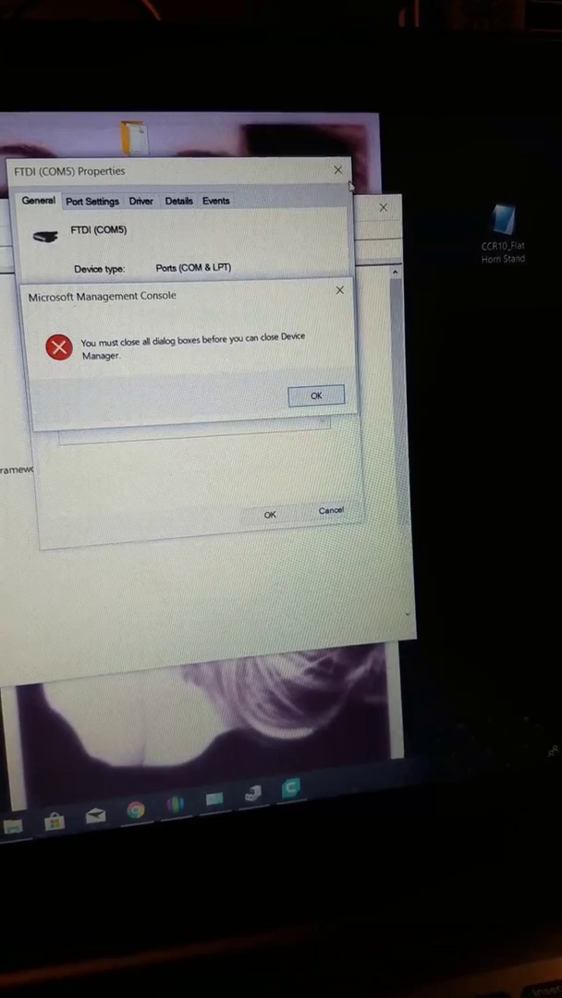
left_click(316, 396)
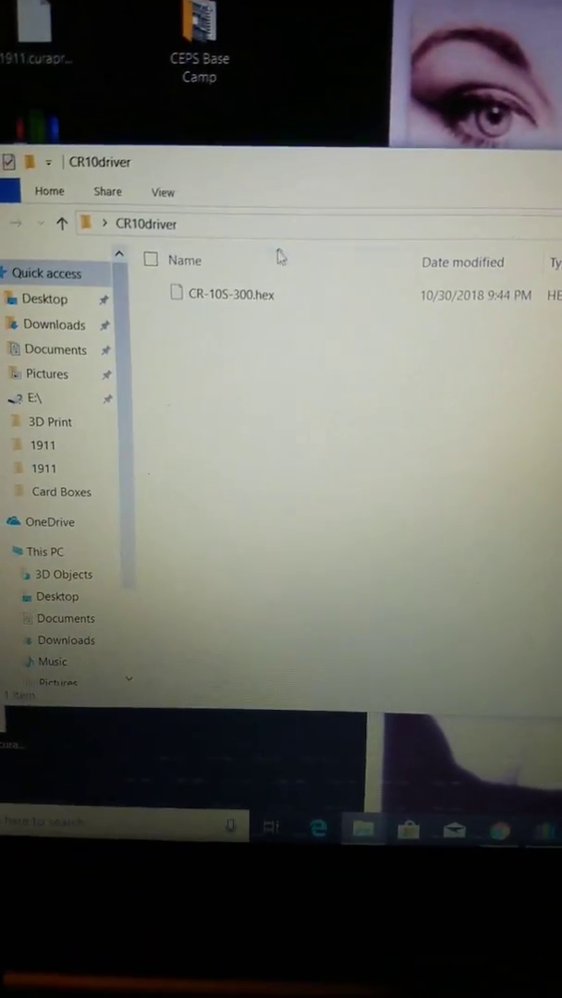
Step: Select the CR-10S-300.hex firmware file in the CR10driver folder
left_click(231, 294)
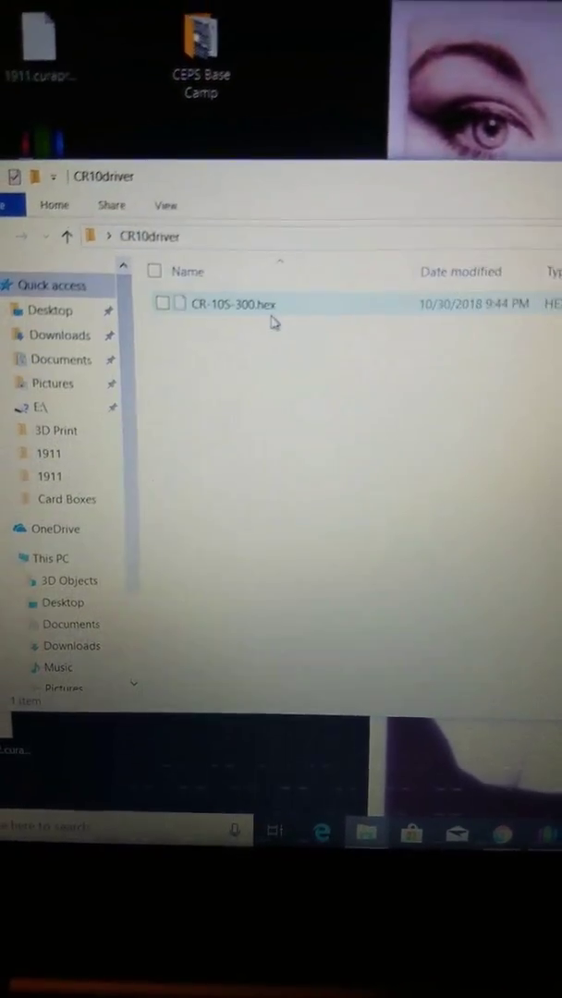